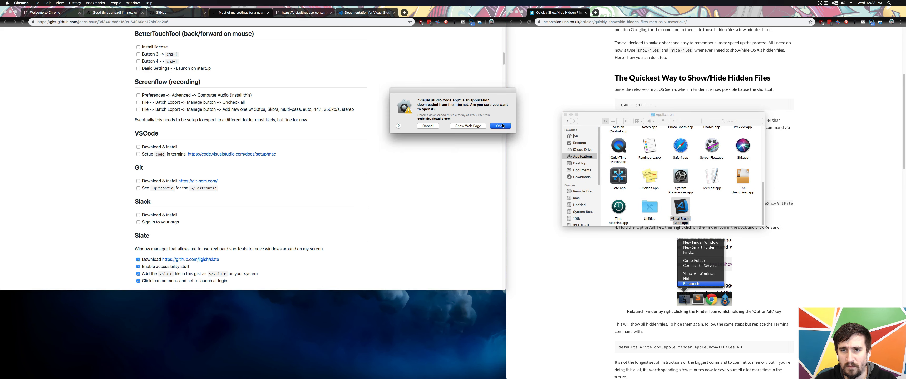
# Confirm the macOS security prompt to launch the downloaded VS Code app
pyautogui.click(500, 126)
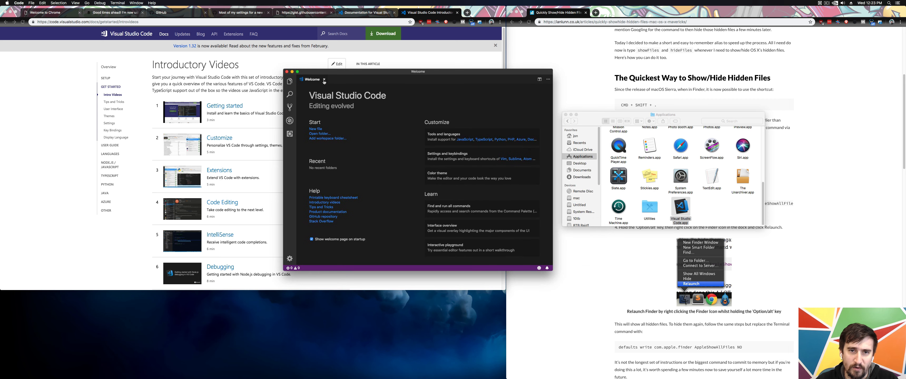
pyautogui.moveTo(324, 79)
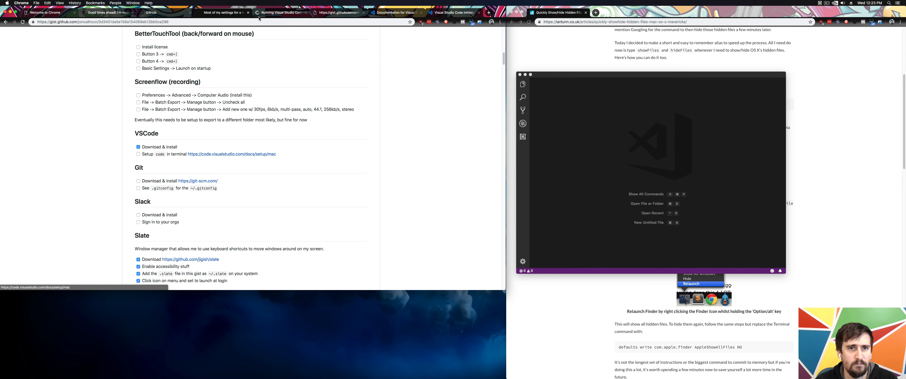
# Install the 'code' shell command in PATH via the Command Palette, approving the admin prompt
pyautogui.click(282, 12)
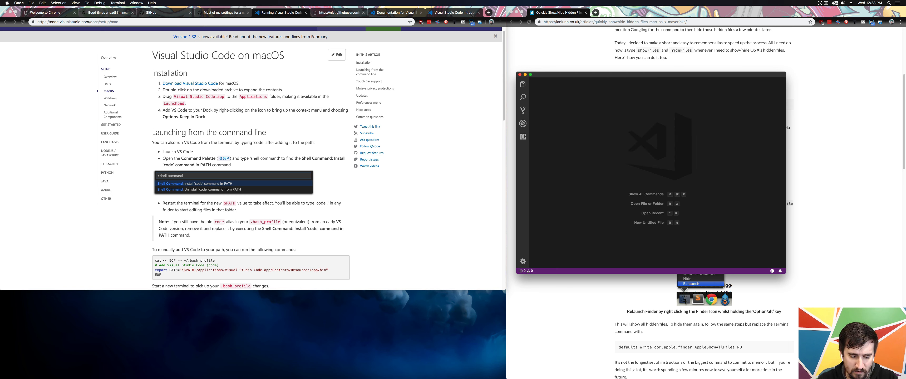
pyautogui.write('sh')
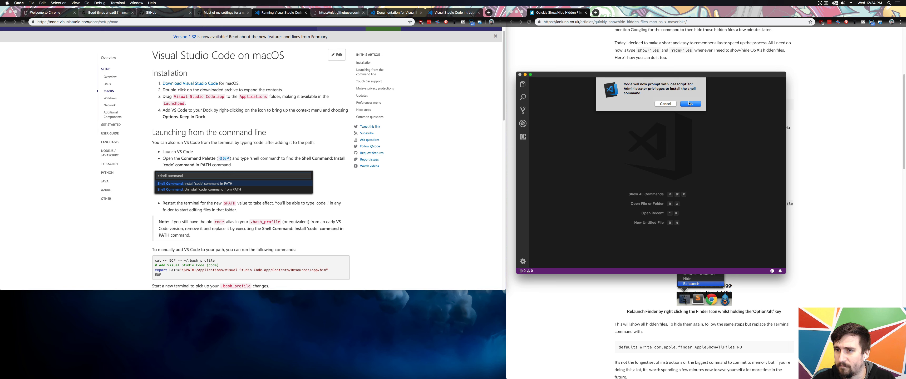
pyautogui.click(689, 103)
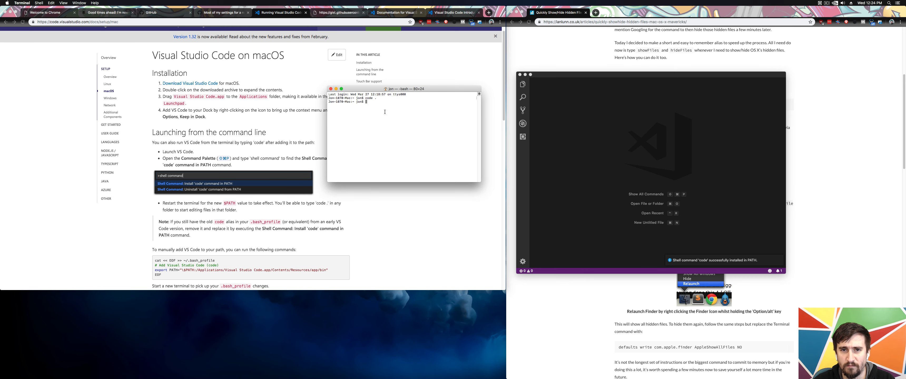
# List the home folder with ls, then run code ~/.slate to load the file in VS Code
pyautogui.write('ls')
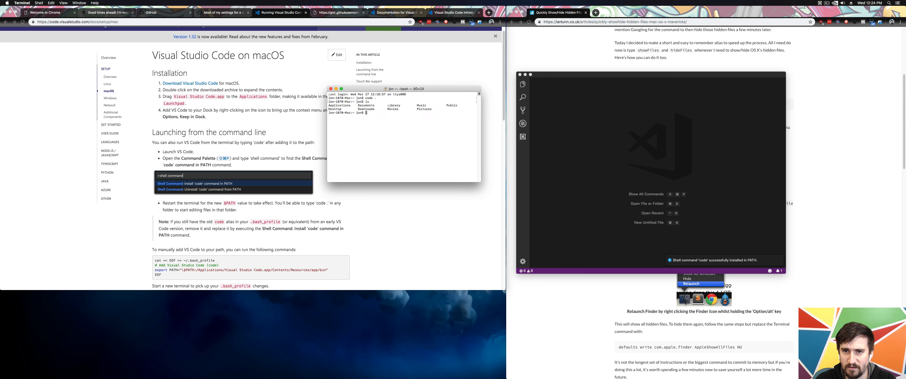
pyautogui.write('code ~/.slate')
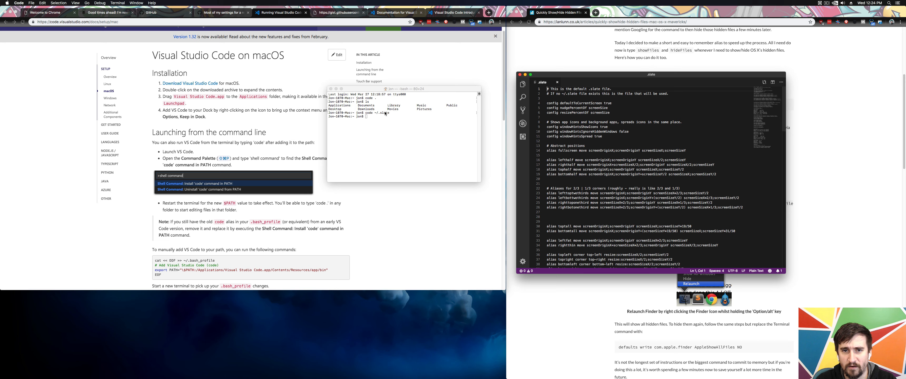
pyautogui.scroll(-3)
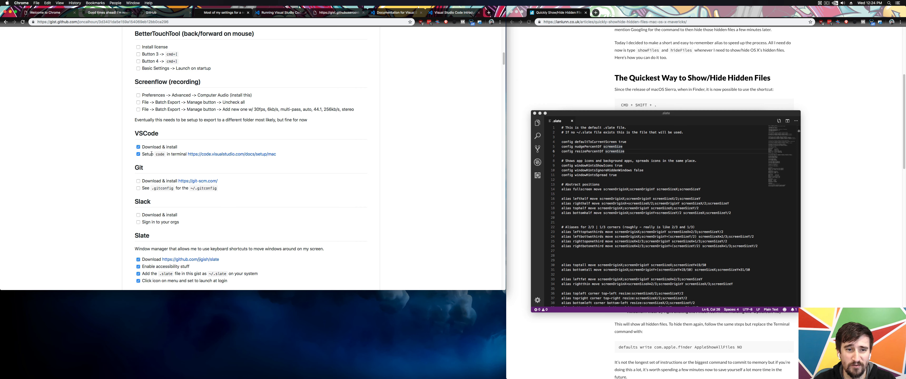
# Scroll through the setup gist's software checklist reviewing the VSCode and Slate items
pyautogui.scroll(-3)
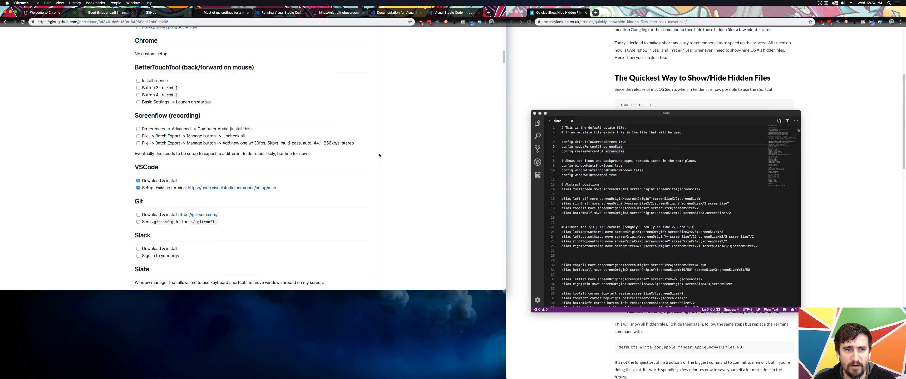
pyautogui.scroll(-3)
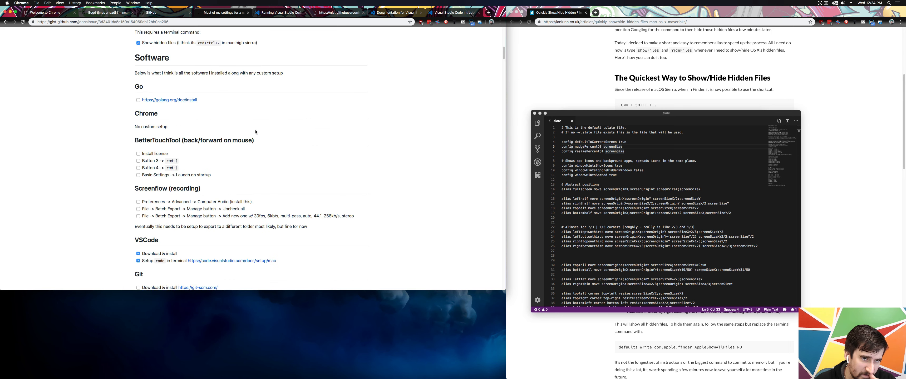
pyautogui.scroll(-3)
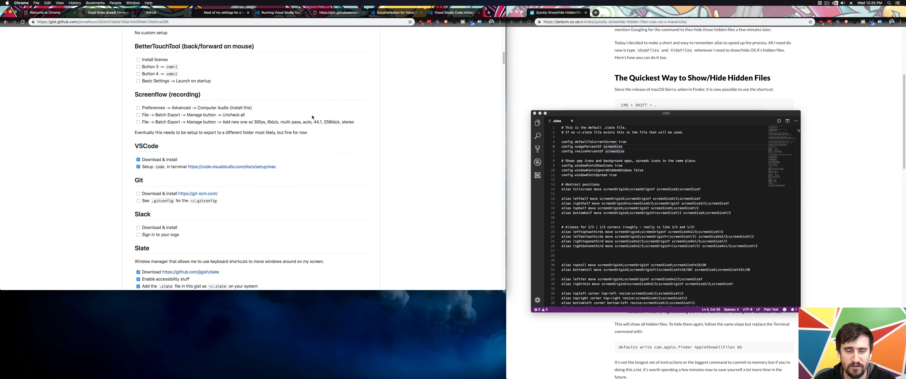